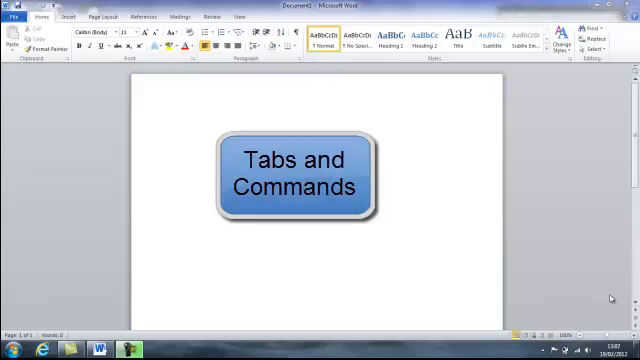
# Visit the File view, return to the blank document, and show the Insert commands.
pyautogui.click(18, 16)
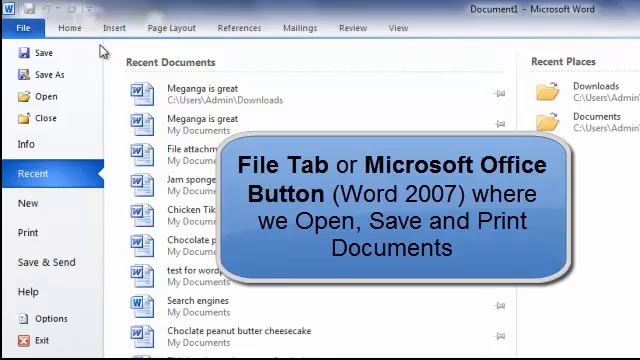
pyautogui.click(72, 28)
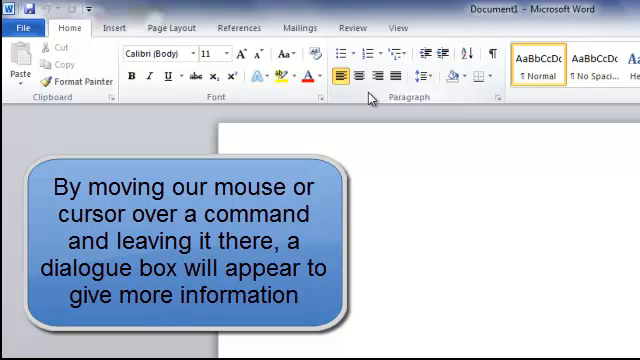
pyautogui.moveTo(378, 78)
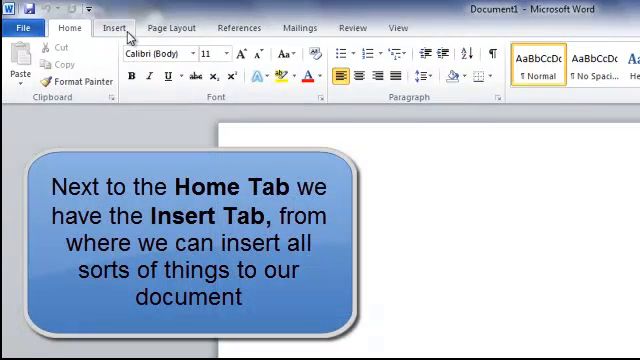
pyautogui.click(114, 28)
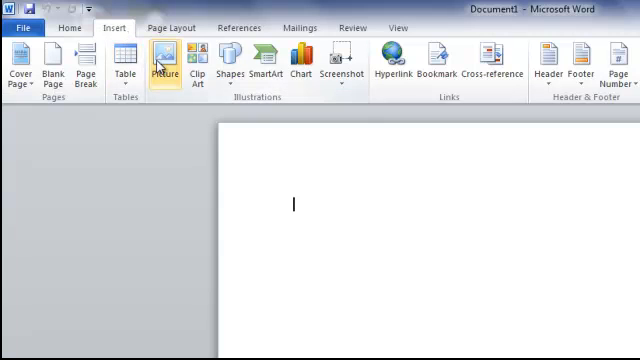
pyautogui.moveTo(164, 68)
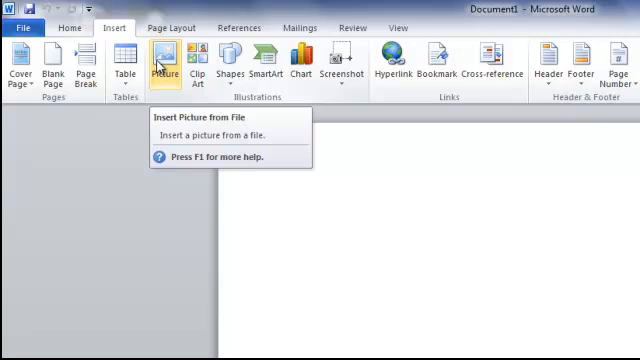
pyautogui.moveTo(196, 60)
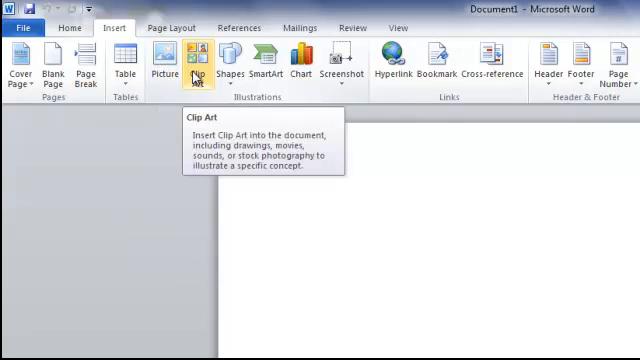
pyautogui.moveTo(392, 68)
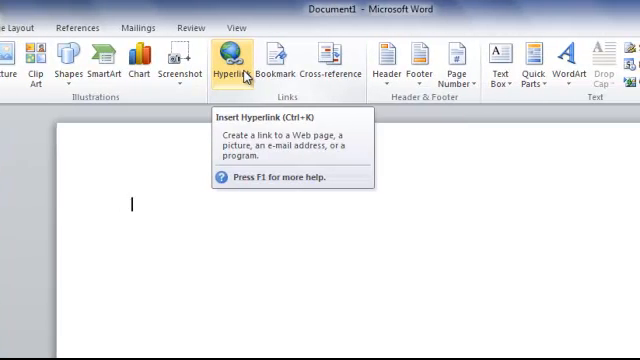
pyautogui.moveTo(384, 64)
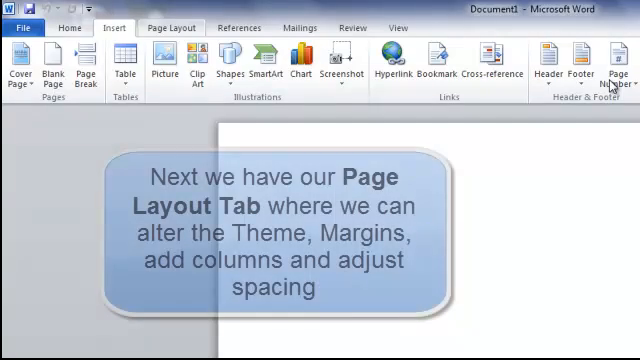
# Show the Page Layout commands, then the References commands.
pyautogui.click(172, 28)
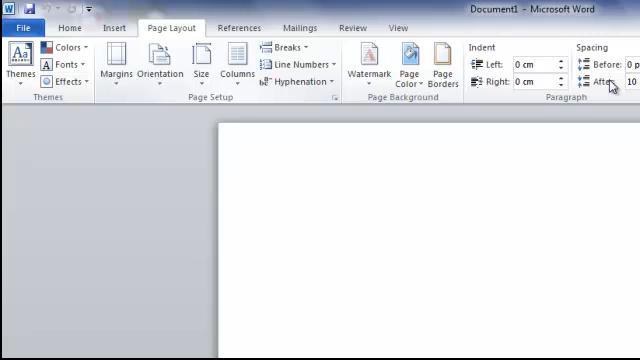
pyautogui.click(236, 28)
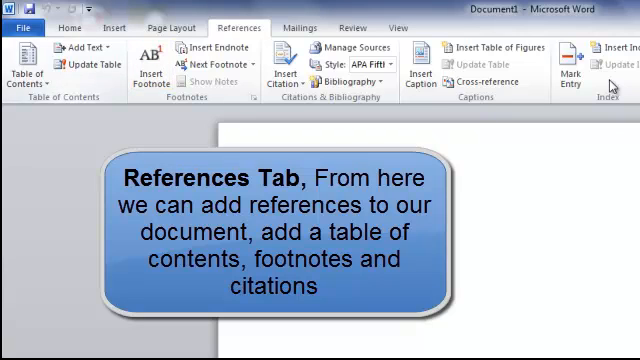
pyautogui.moveTo(150, 62)
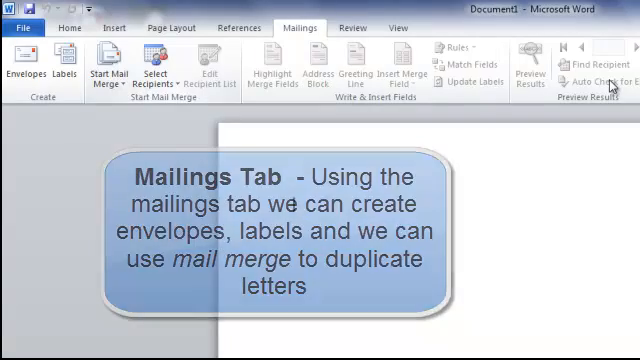
# Show the Review commands for proofing, comments and change tracking.
pyautogui.click(352, 28)
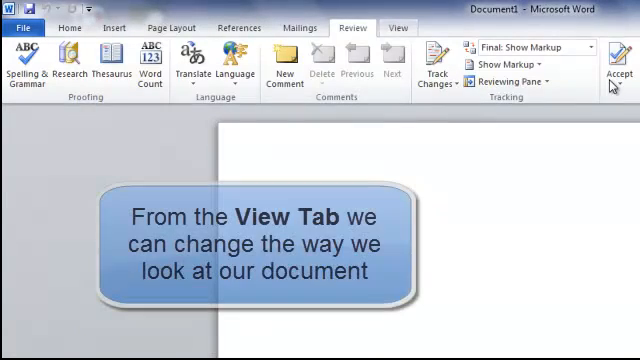
# Show the View commands for layouts, ruler, zoom and windows.
pyautogui.click(400, 28)
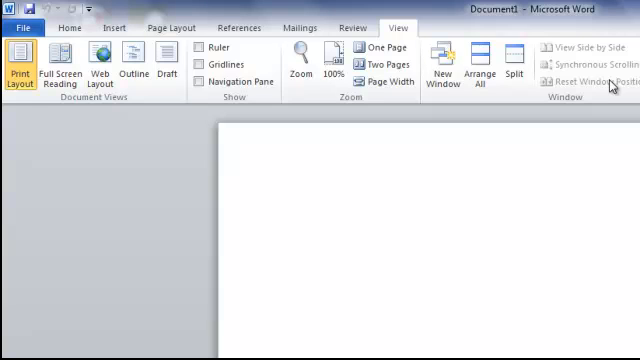
# Return to editing the blank page to end the ribbon tour.
pyautogui.click(294, 204)
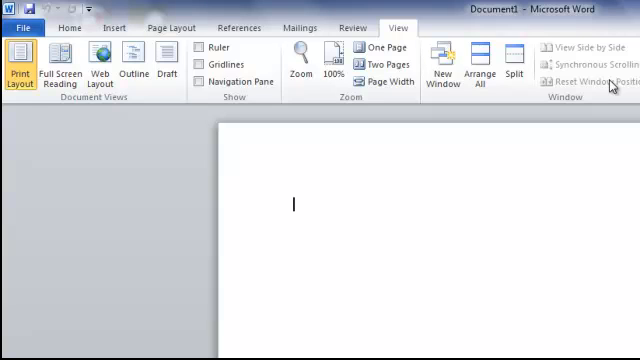